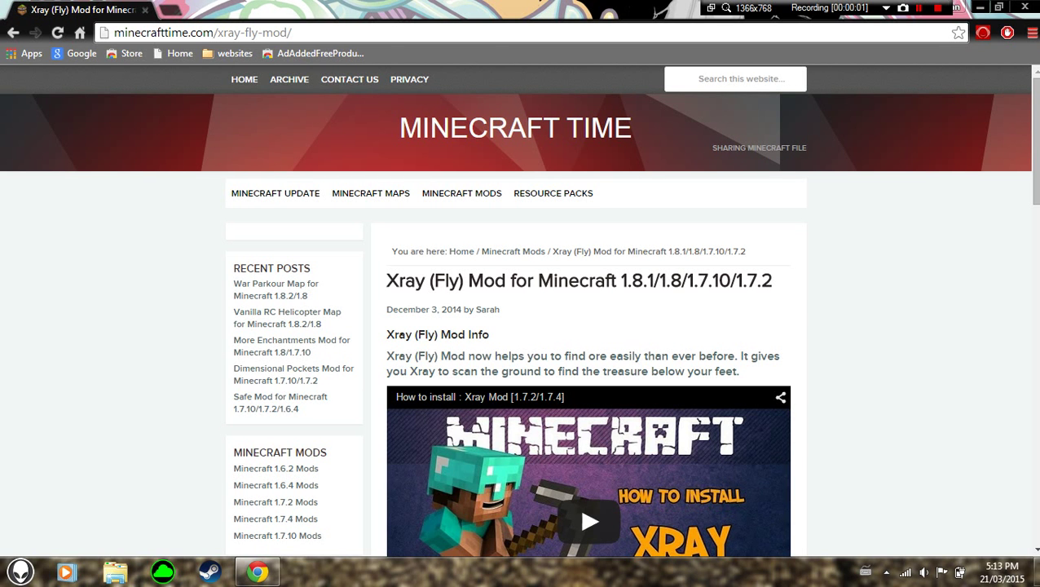
Scroll the minecrafttime article down to the Minecraft 1.8.1 download section
scroll(down, 3)
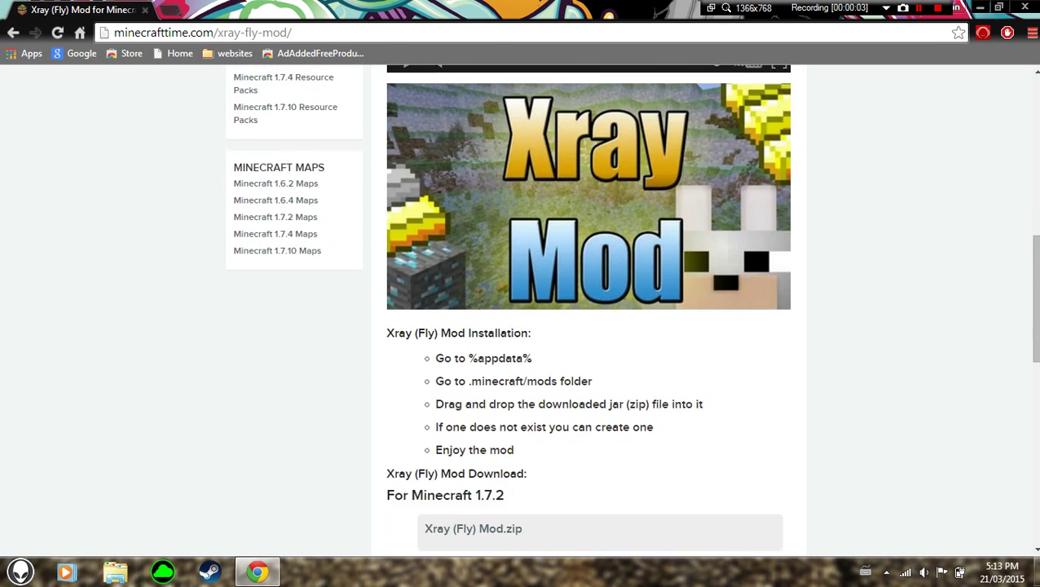
scroll(down, 3)
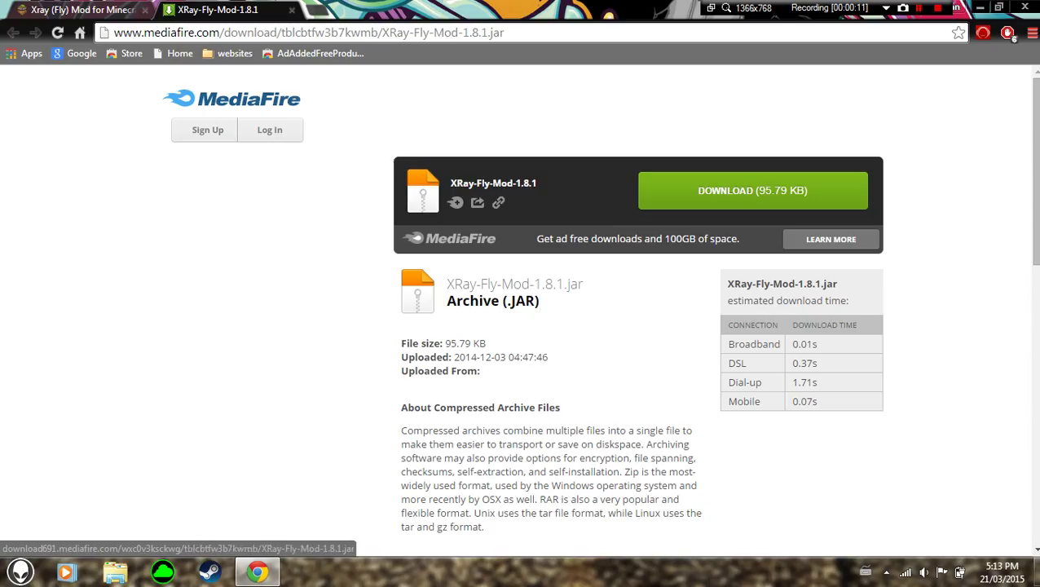
Download the 95.79 KB XRay-Fly-Mod-1.8.1 jar from MediaFire to the desktop
click(752, 189)
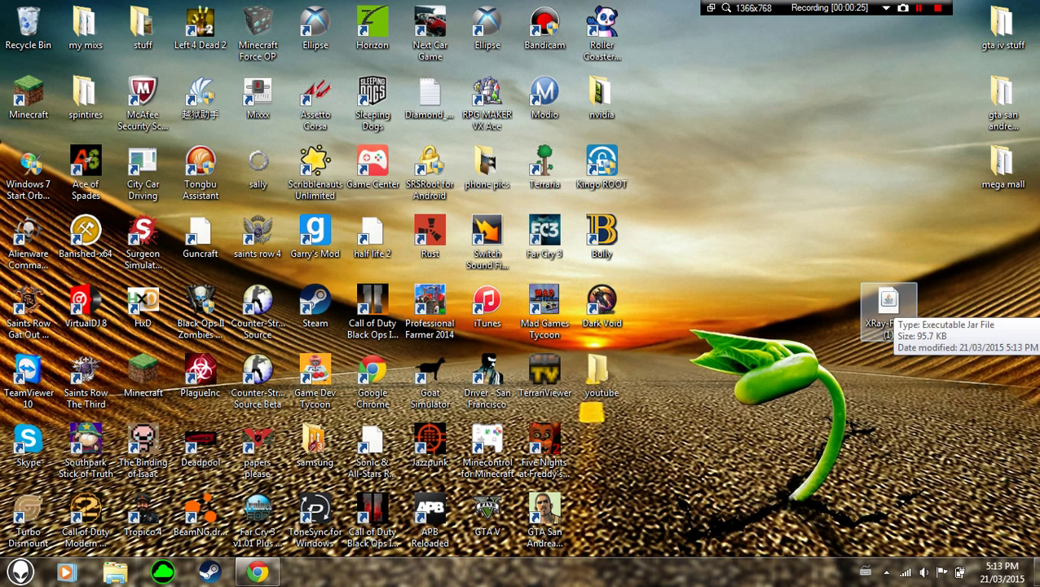
Run the jar and install a new profile named bruh on top of 1.8.1, confirming the warnings
double_click(888, 296)
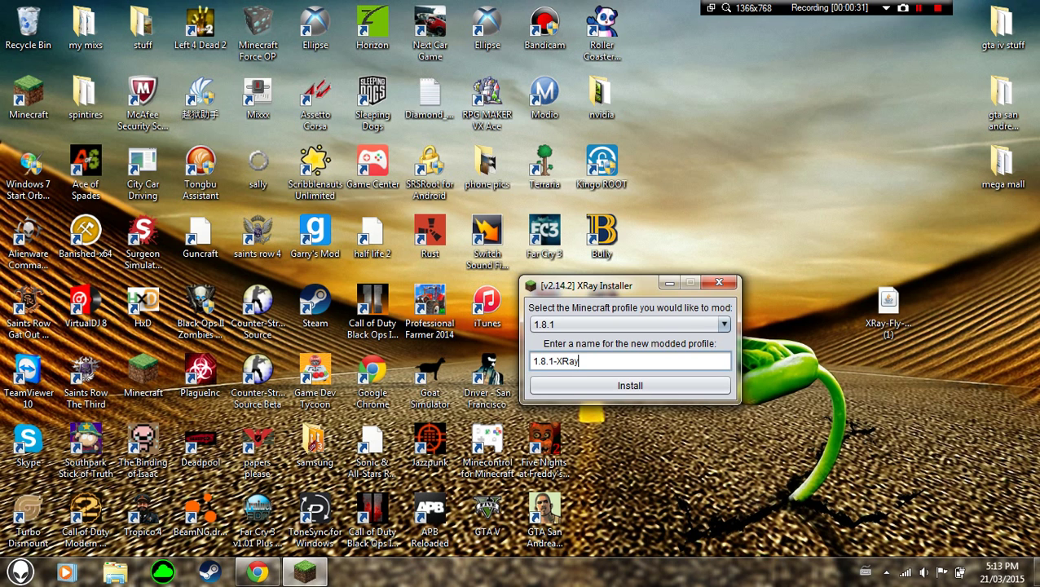
key(BackSpace)
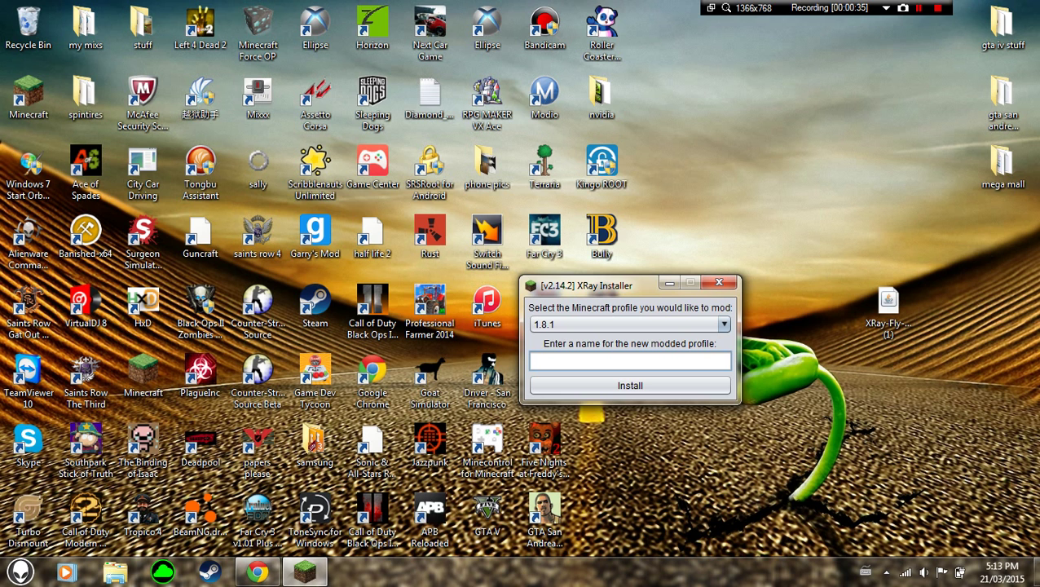
text(bruh)
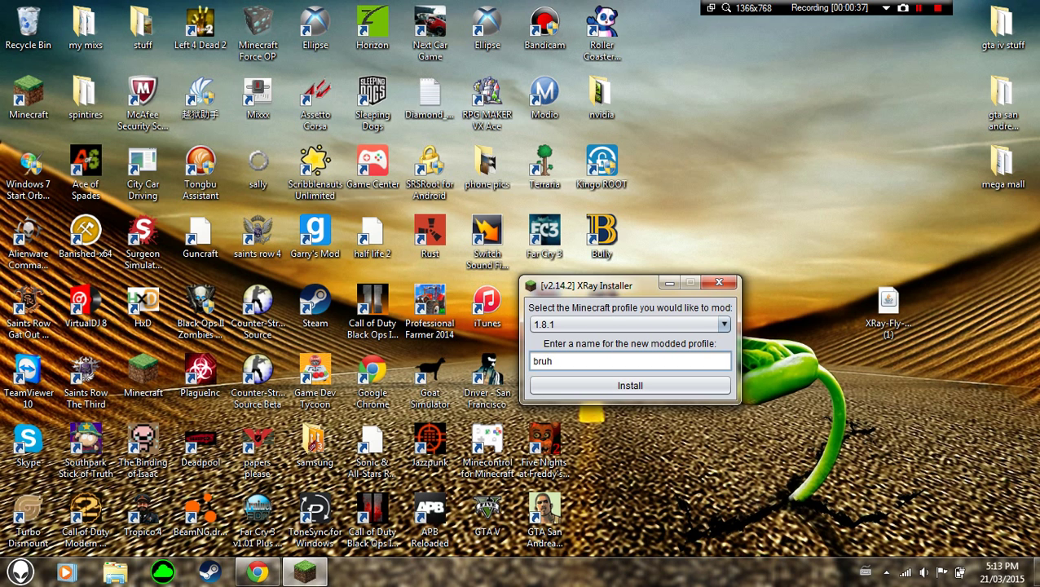
click(629, 384)
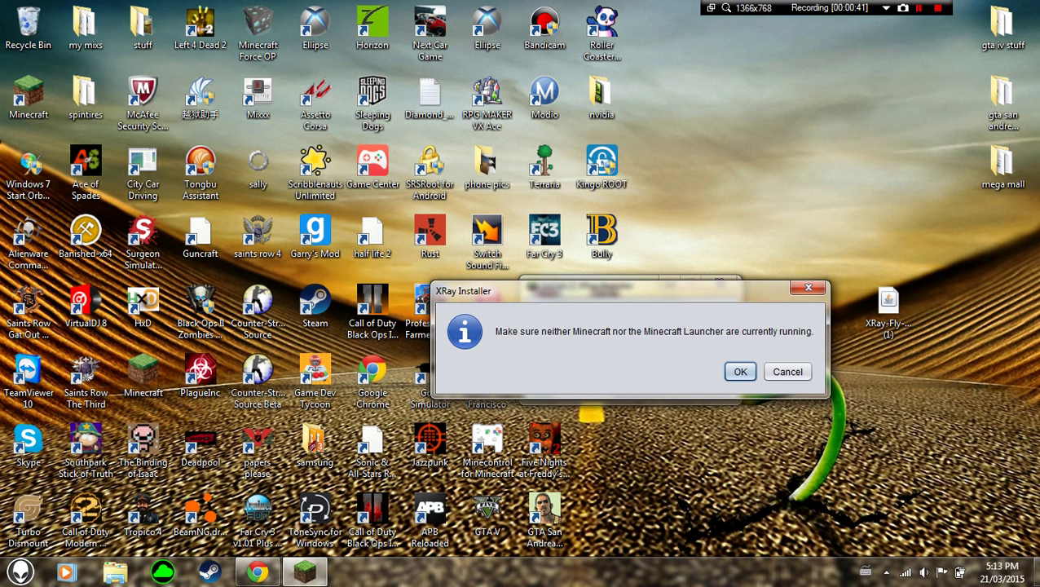
click(740, 371)
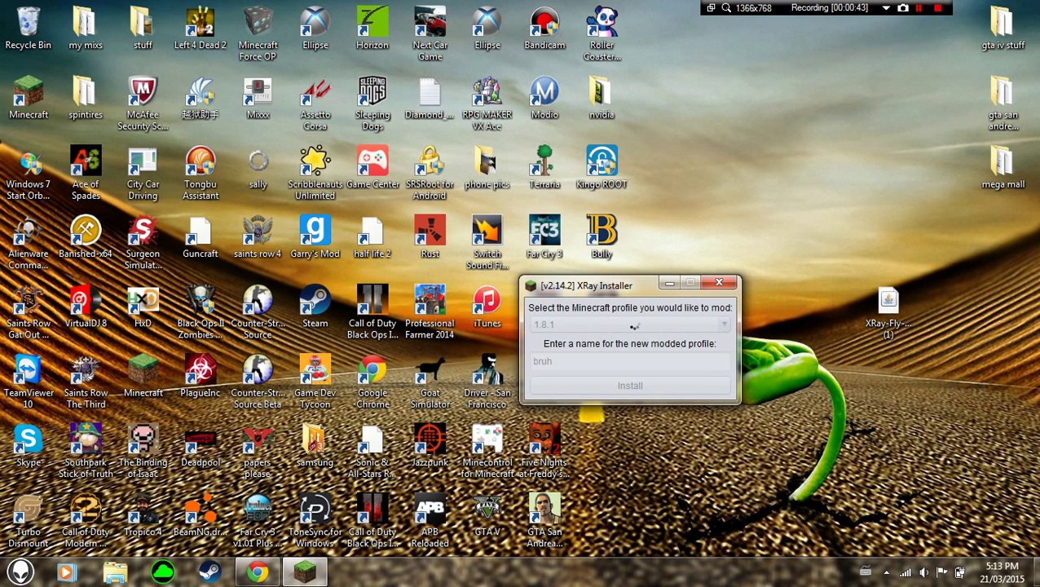
click(629, 384)
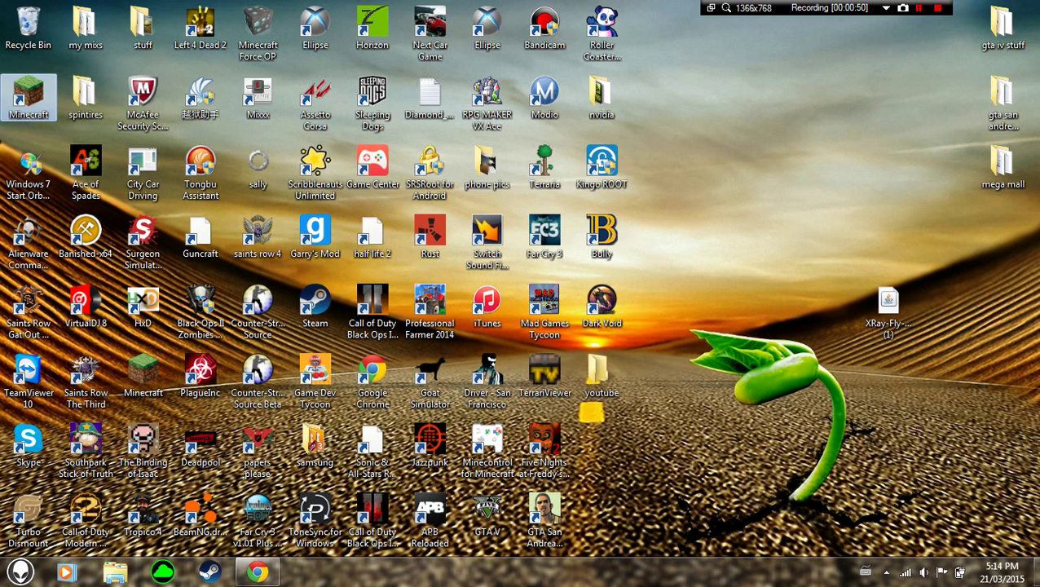
In the launcher, switch the profile's Use version to 'release bruh' and save it
double_click(29, 96)
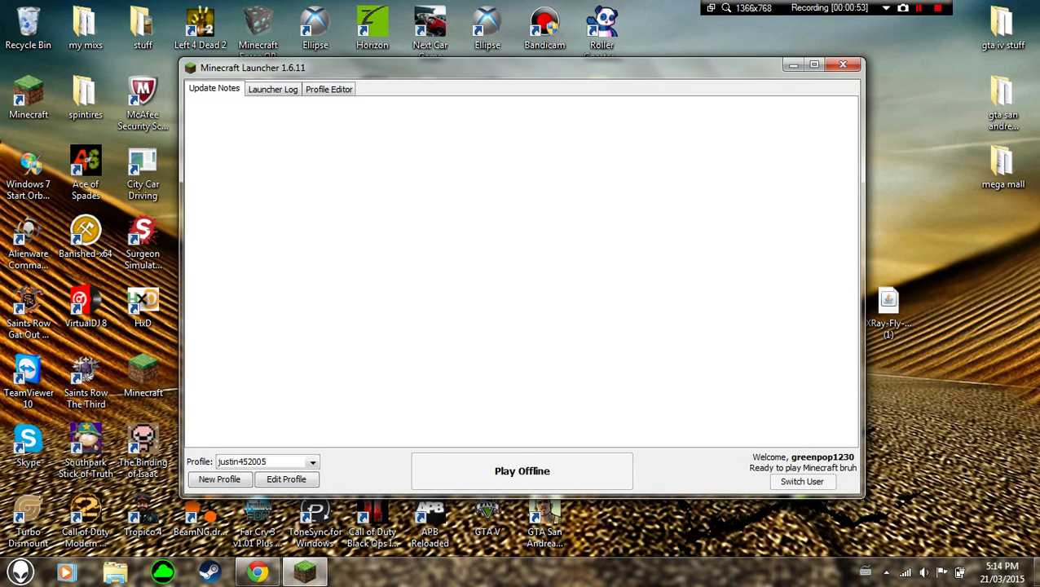
click(285, 479)
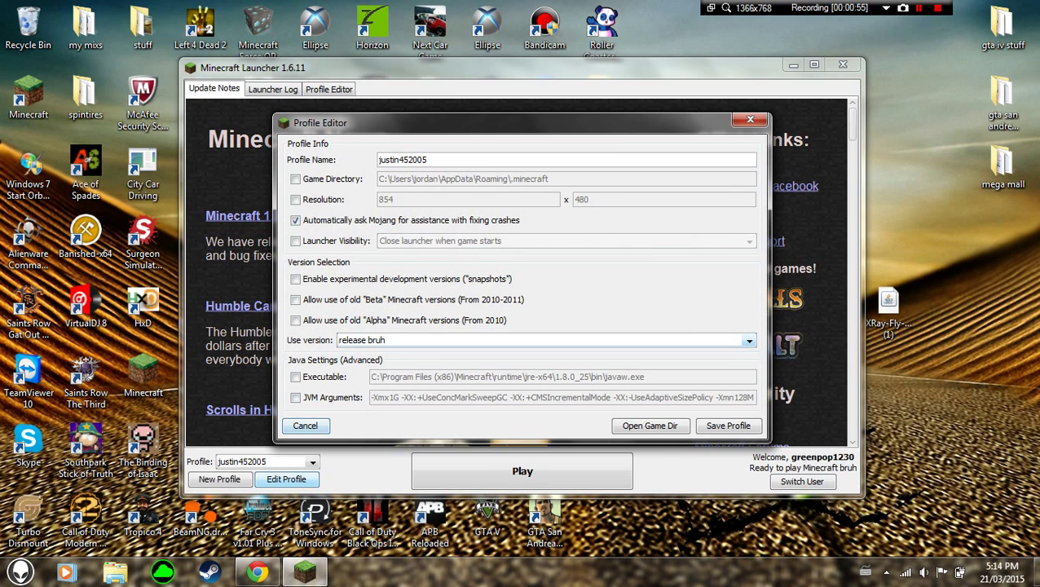
click(743, 341)
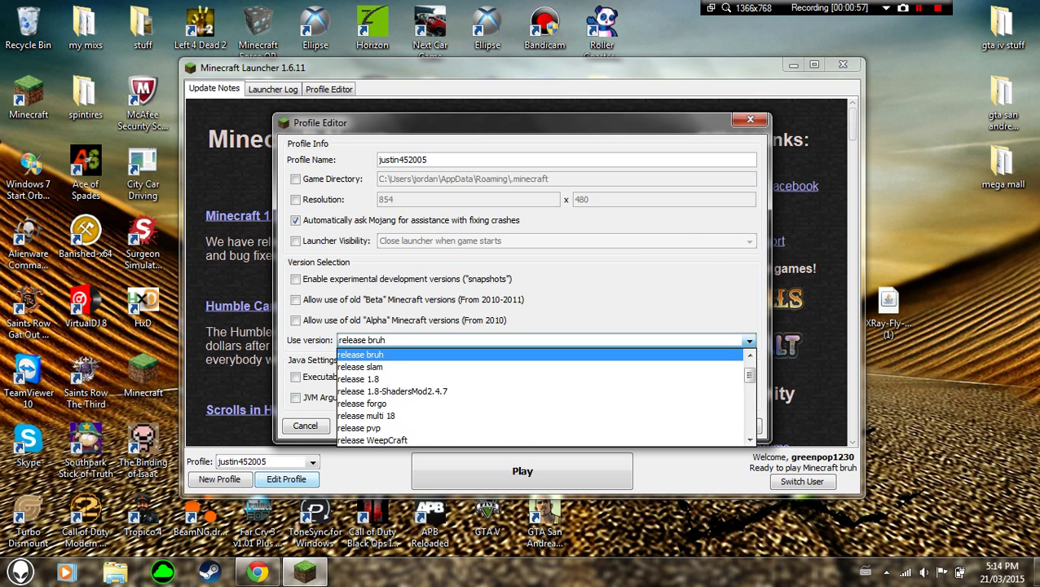
click(360, 353)
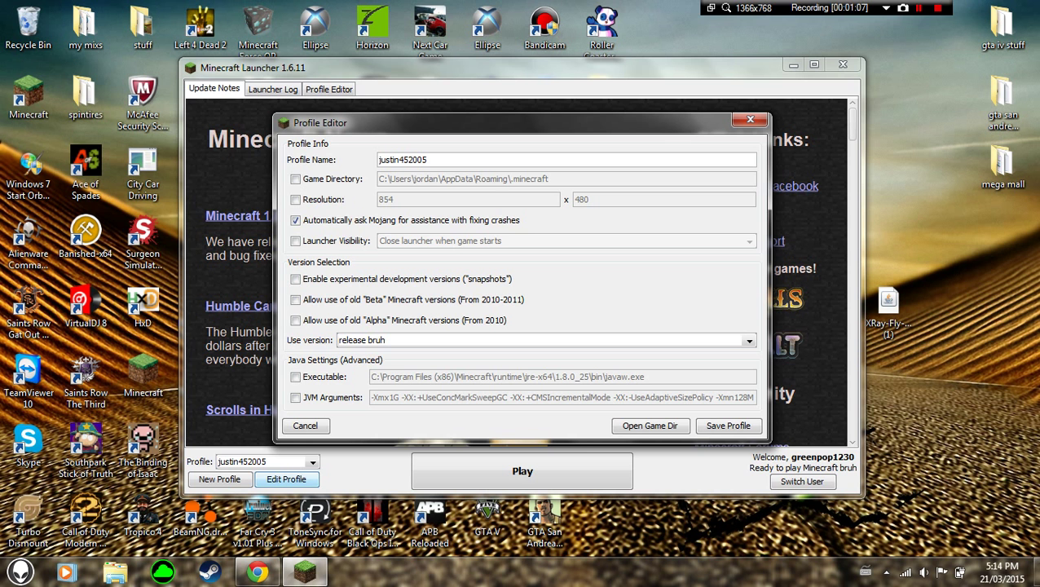
click(521, 469)
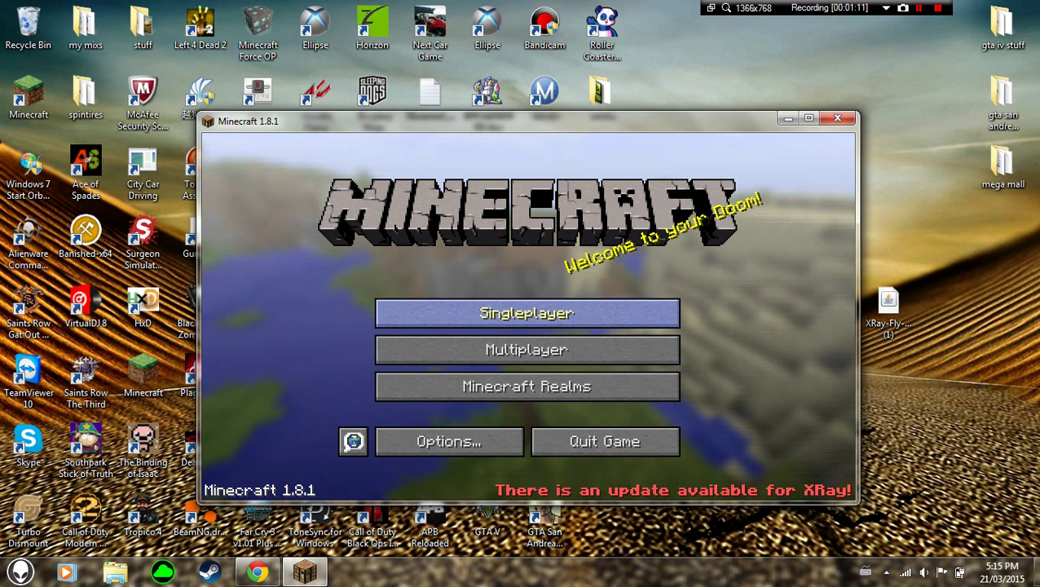
Load a saved singleplayer world with X-ray view on, then pause the game
click(526, 313)
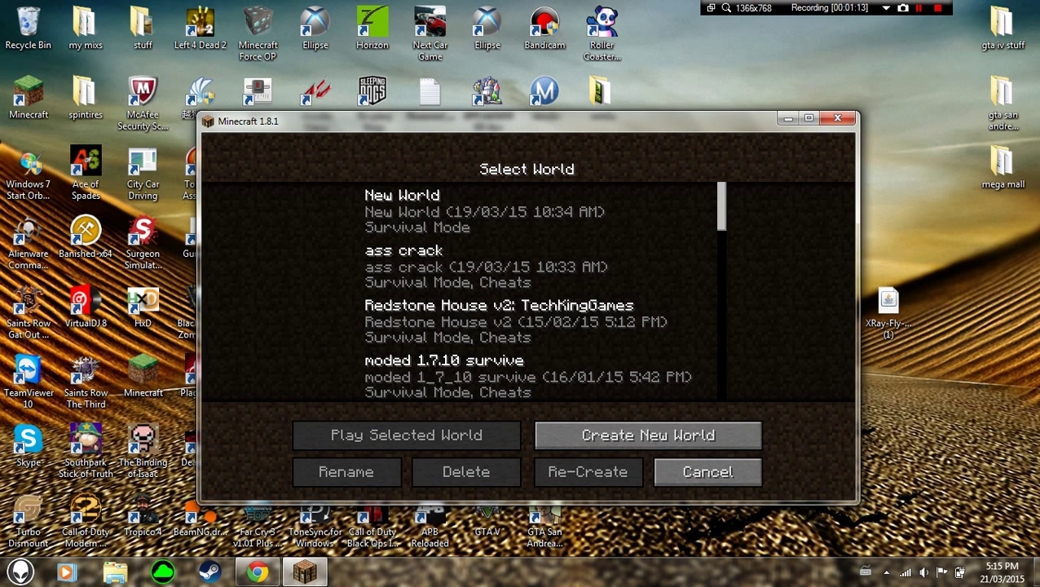
click(406, 434)
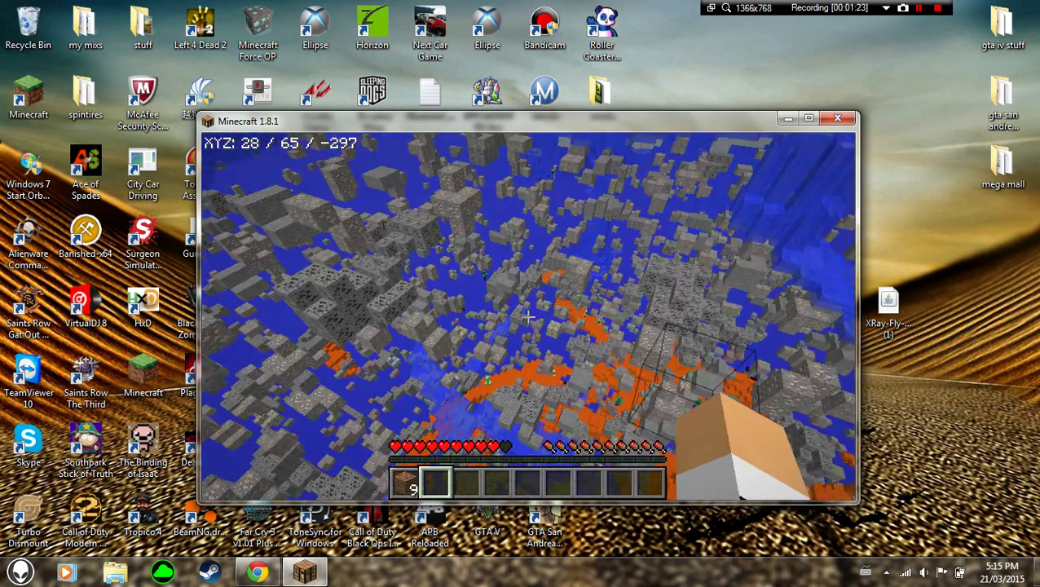
key(Escape)
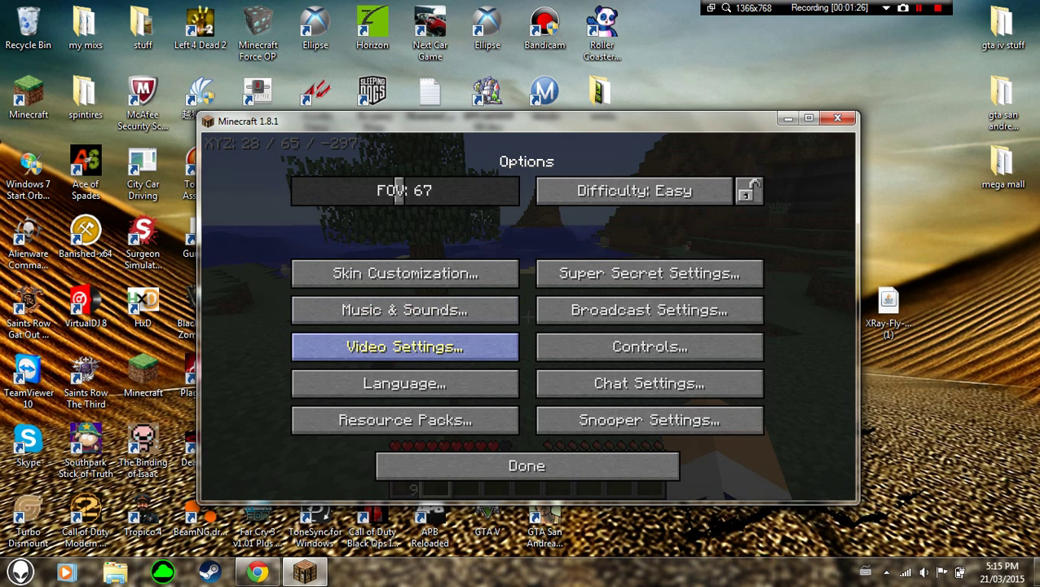
mouse_move(647, 310)
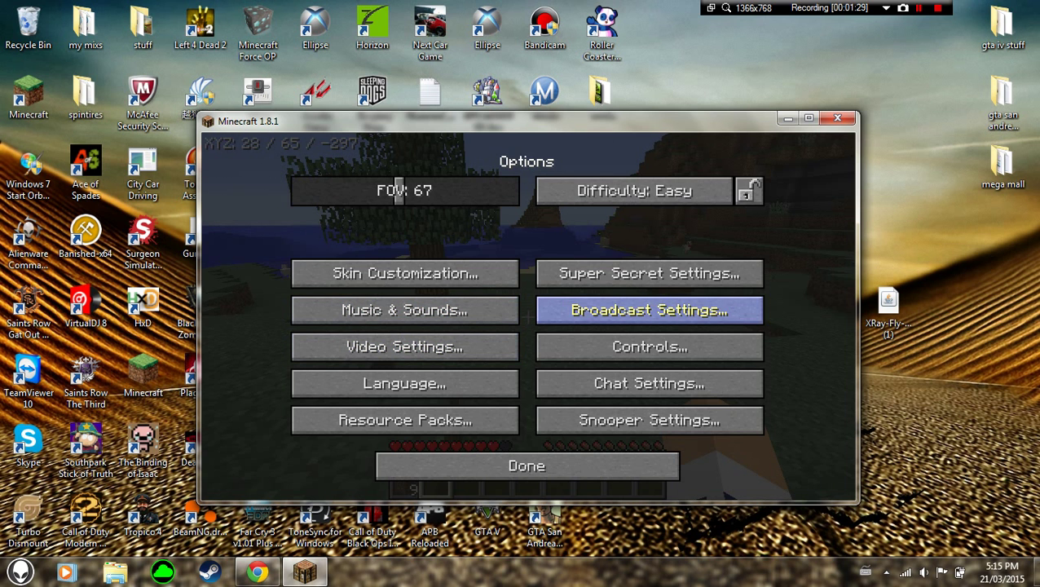
Review the XRay section of the Controls key bindings, then return to the world and enable flying
click(649, 345)
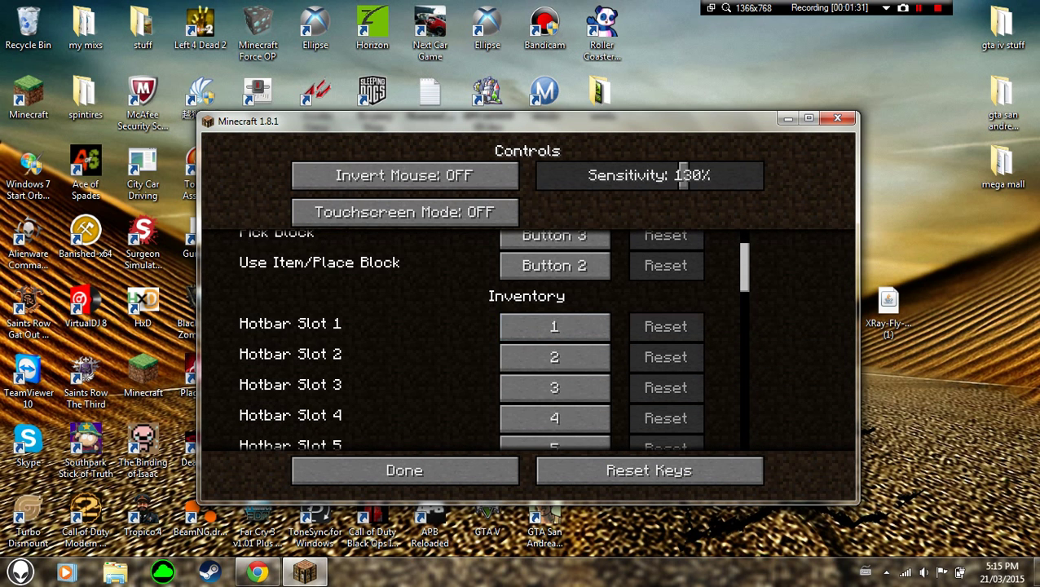
scroll(down, 3)
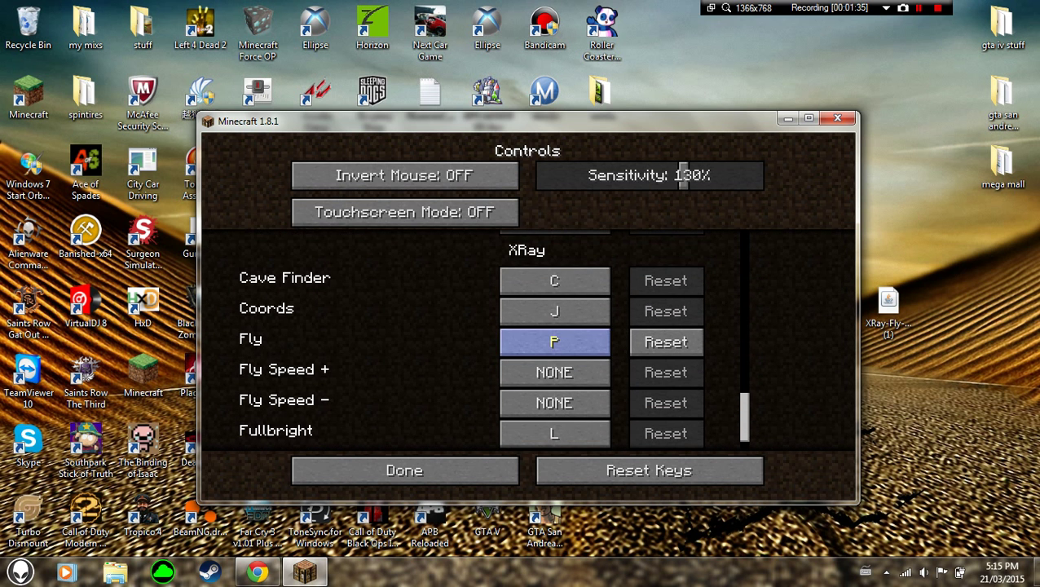
click(554, 310)
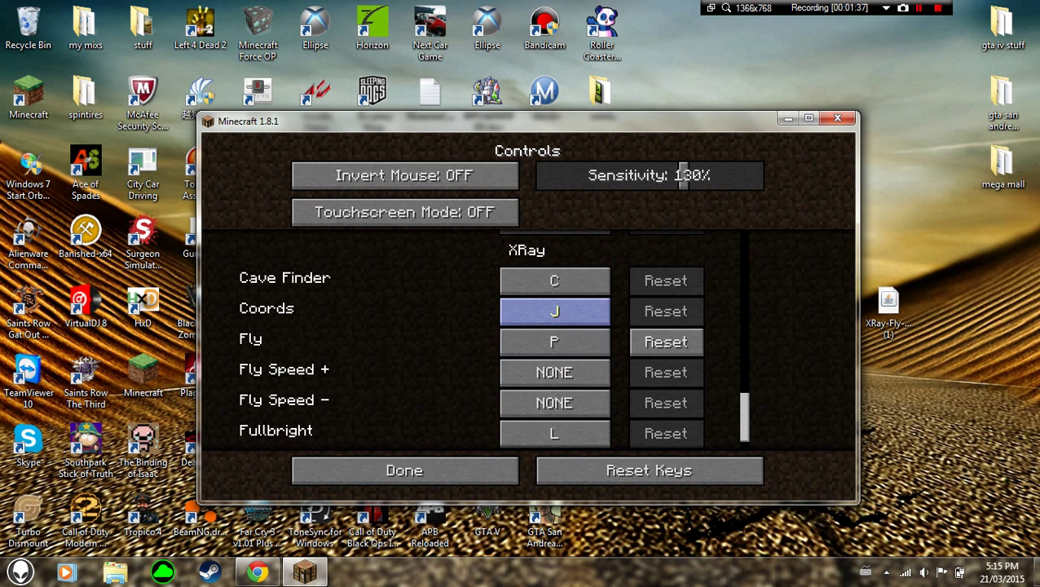
click(404, 469)
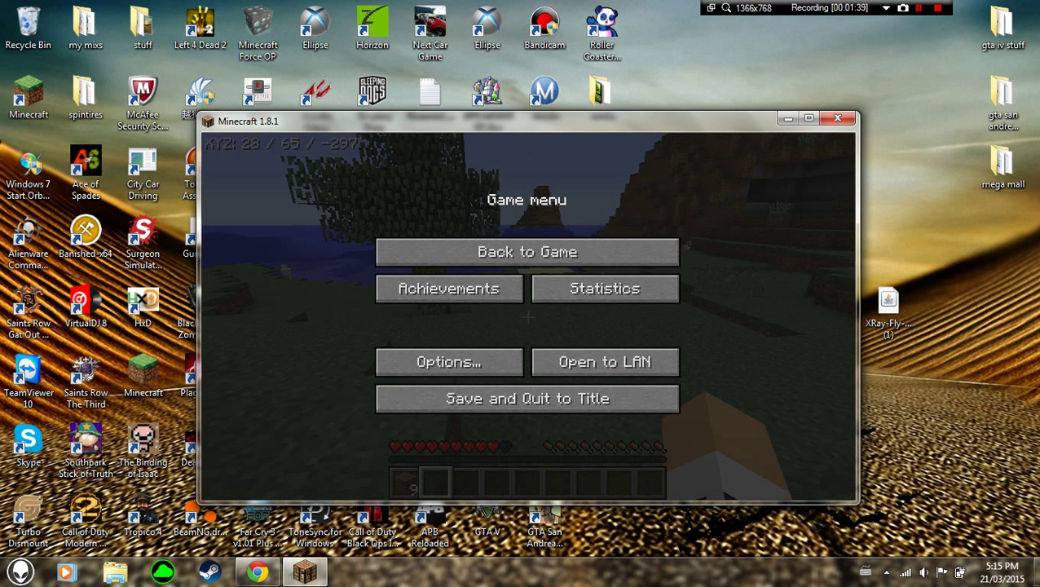
click(527, 251)
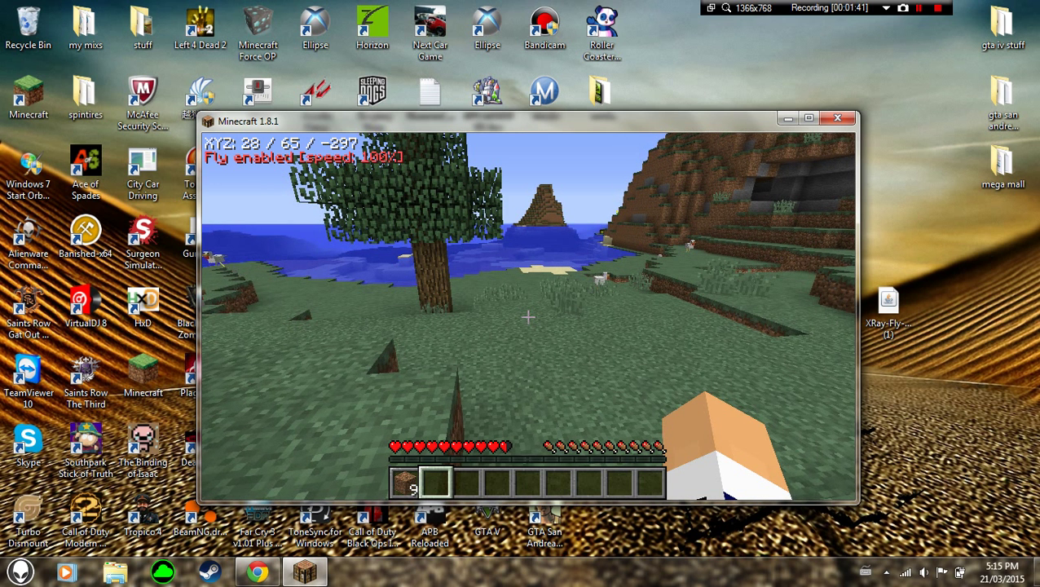